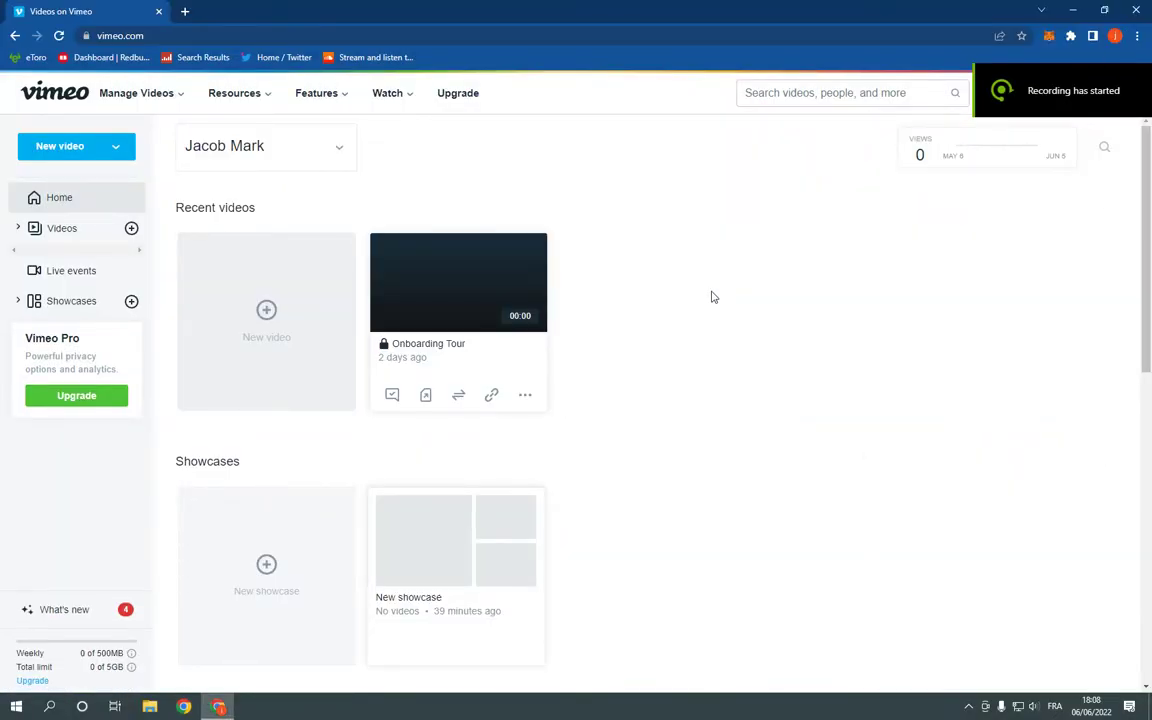
mouse_move(724, 290)
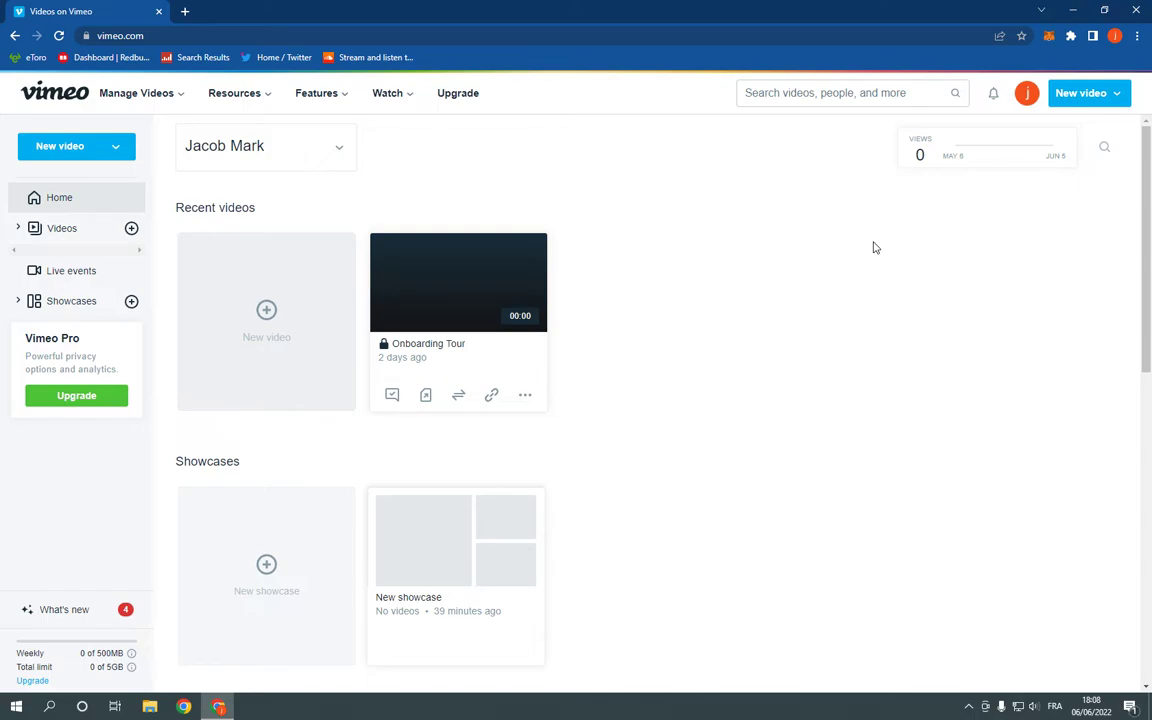
mouse_move(896, 216)
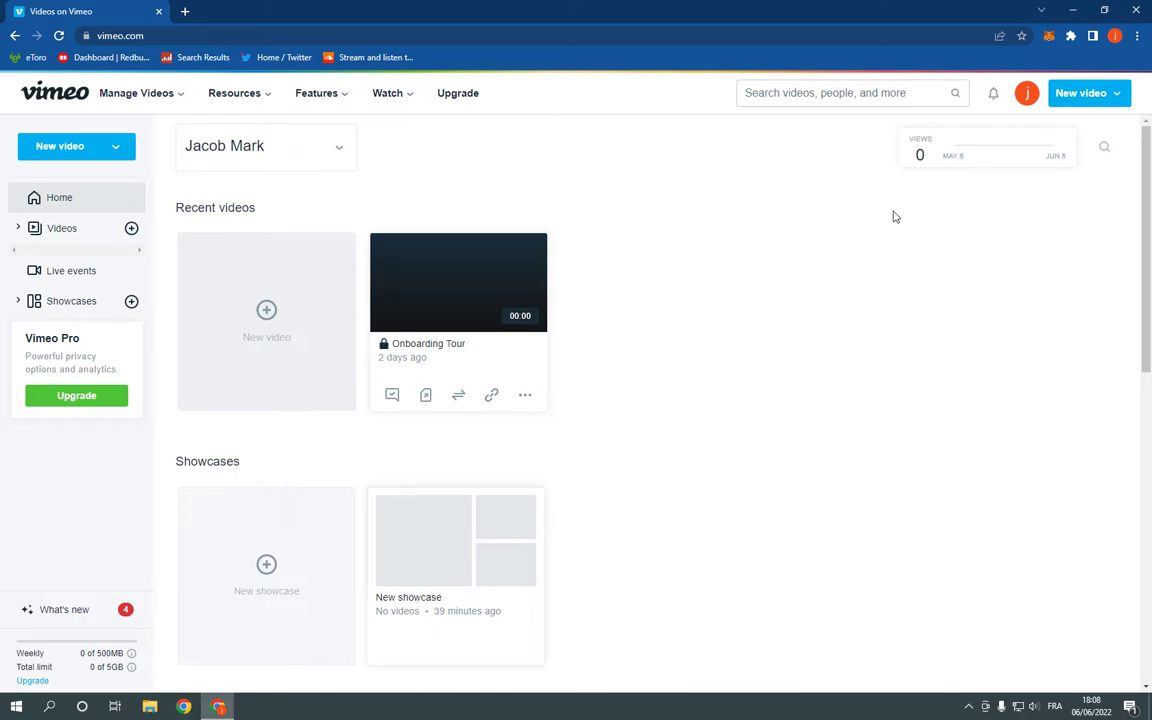
- Reach the Vimeo account settings page from the profile avatar menu
left_click(1026, 94)
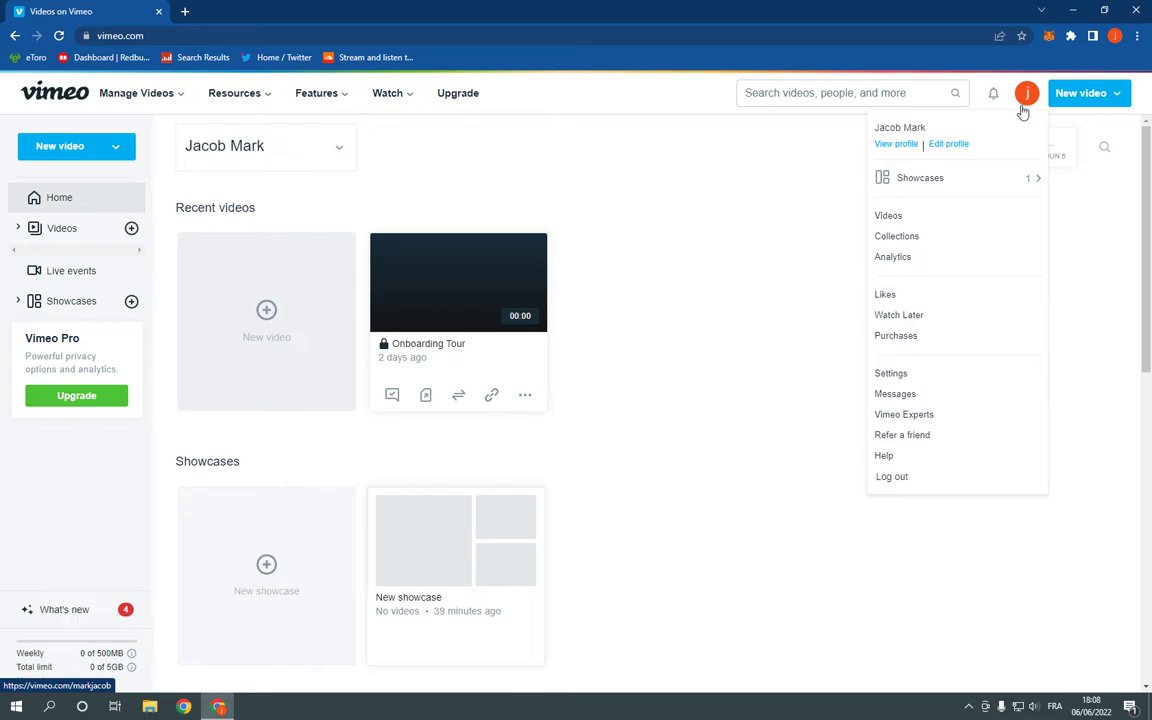
left_click(890, 374)
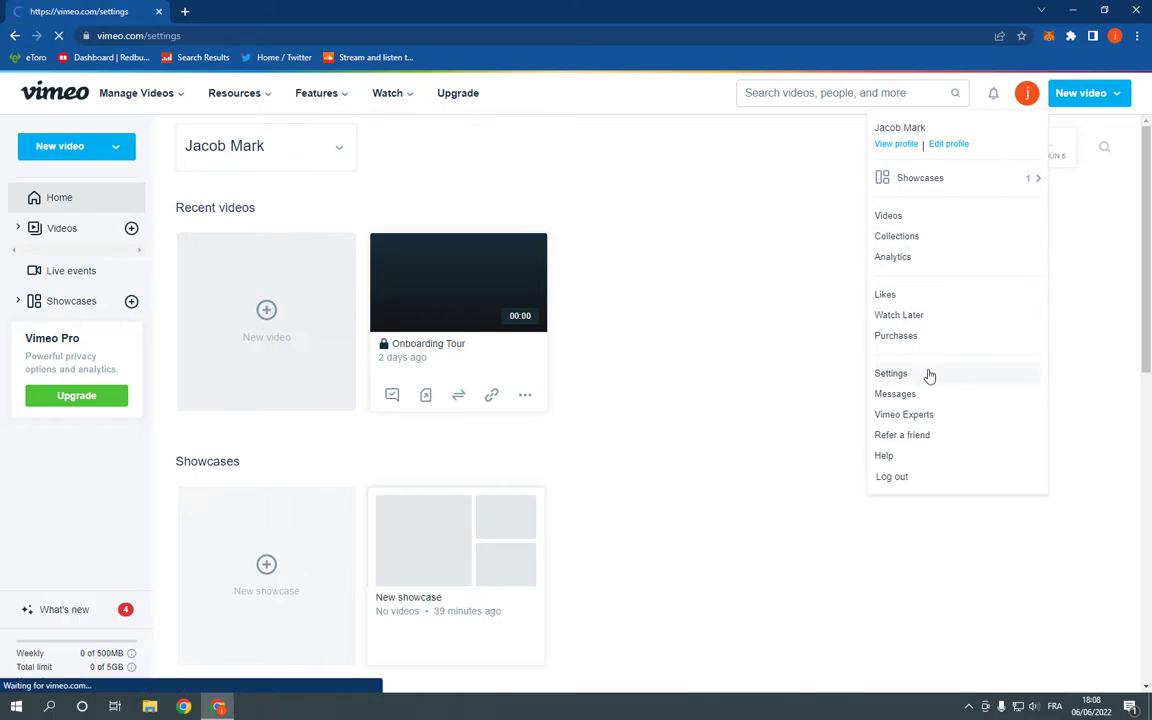
left_click(892, 374)
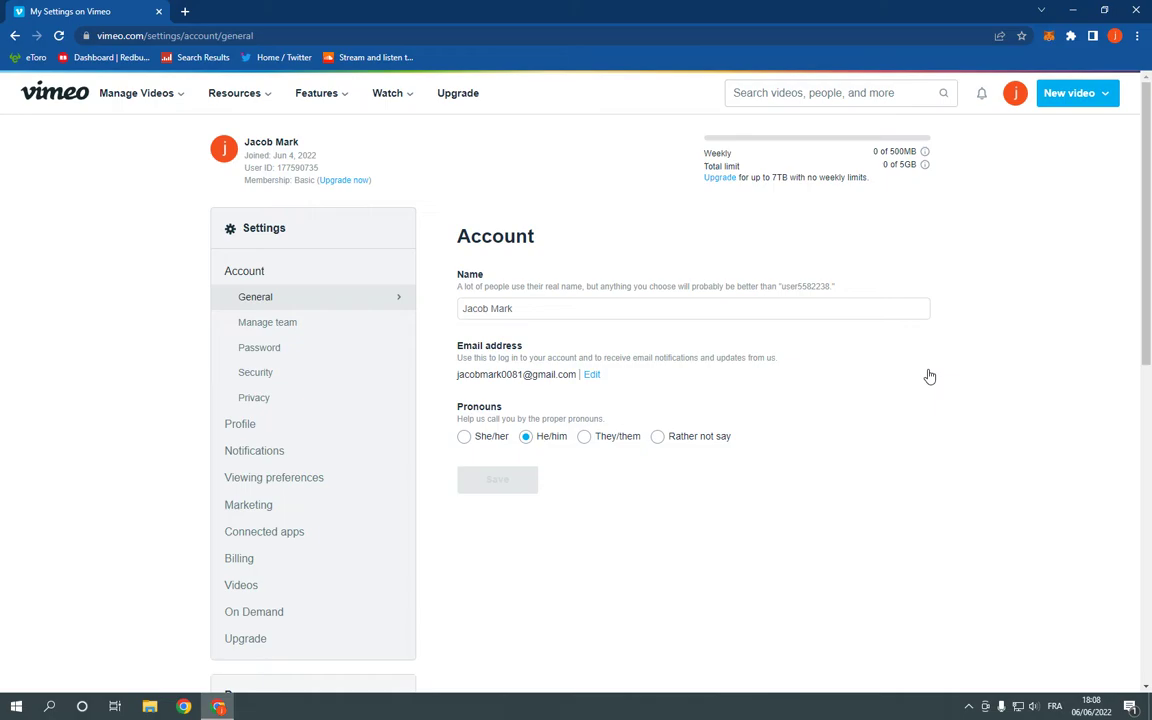
- Switch the Settings sidebar to Videos, landing on Upload defaults
left_click(240, 584)
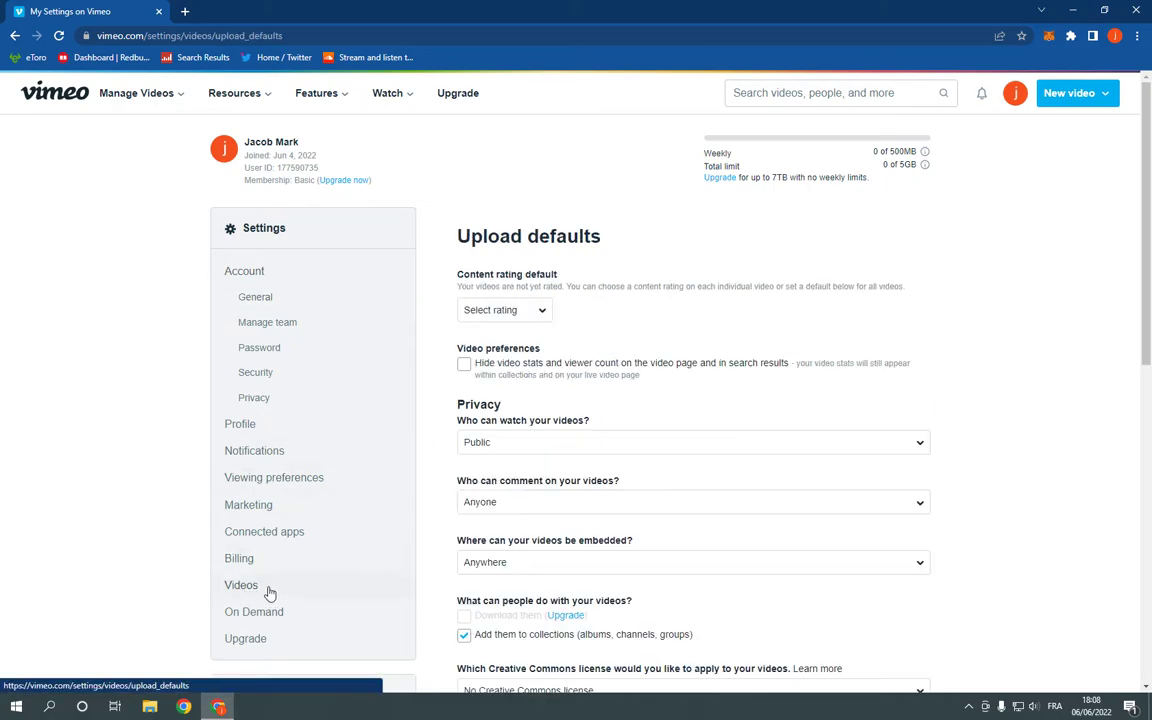
left_click(240, 584)
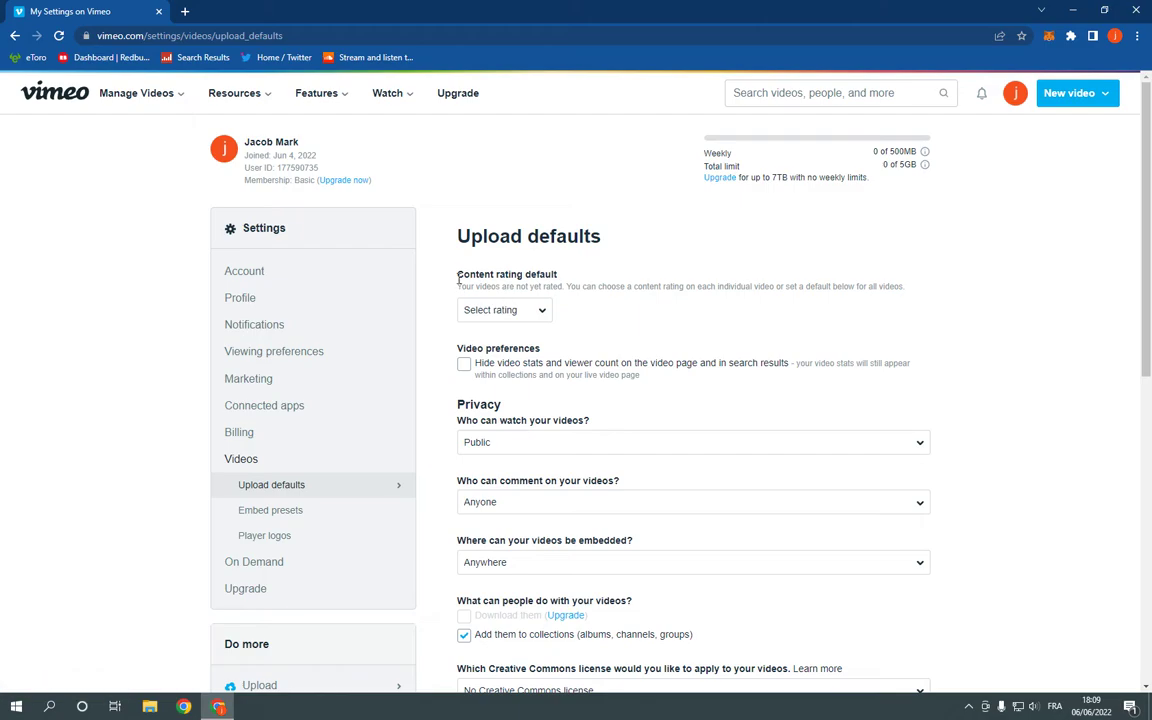
- Expand the Content rating default dropdown listing All Audiences and Mature
double_click(488, 274)
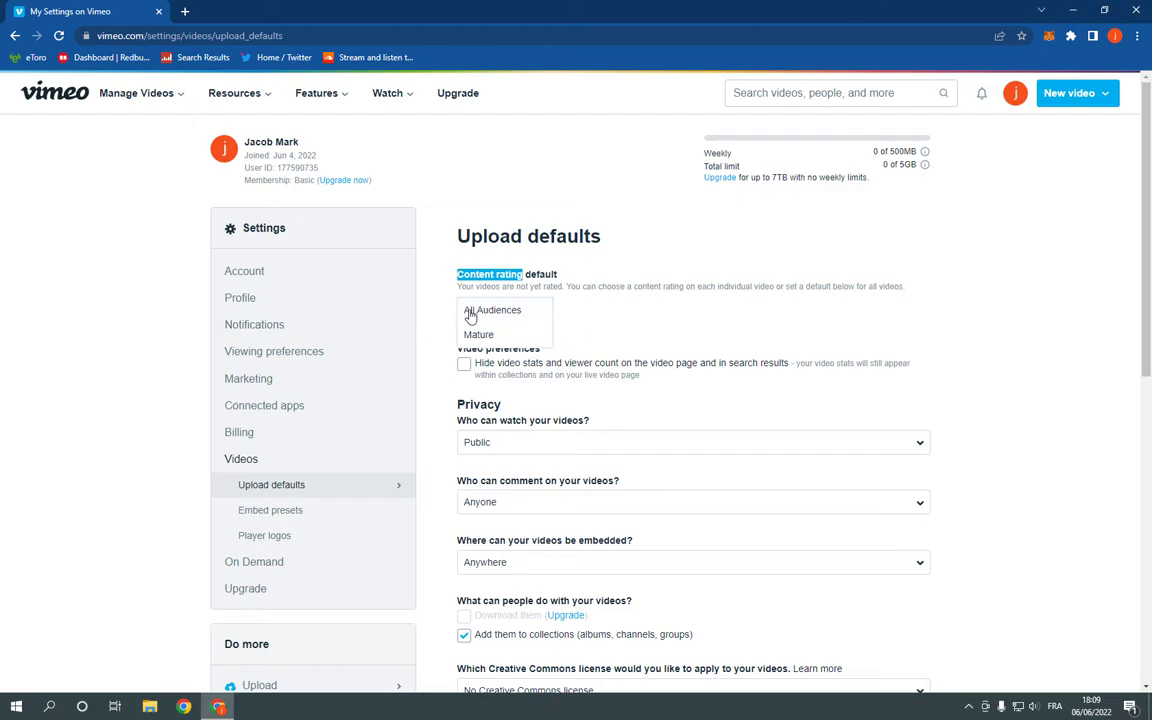
mouse_move(432, 336)
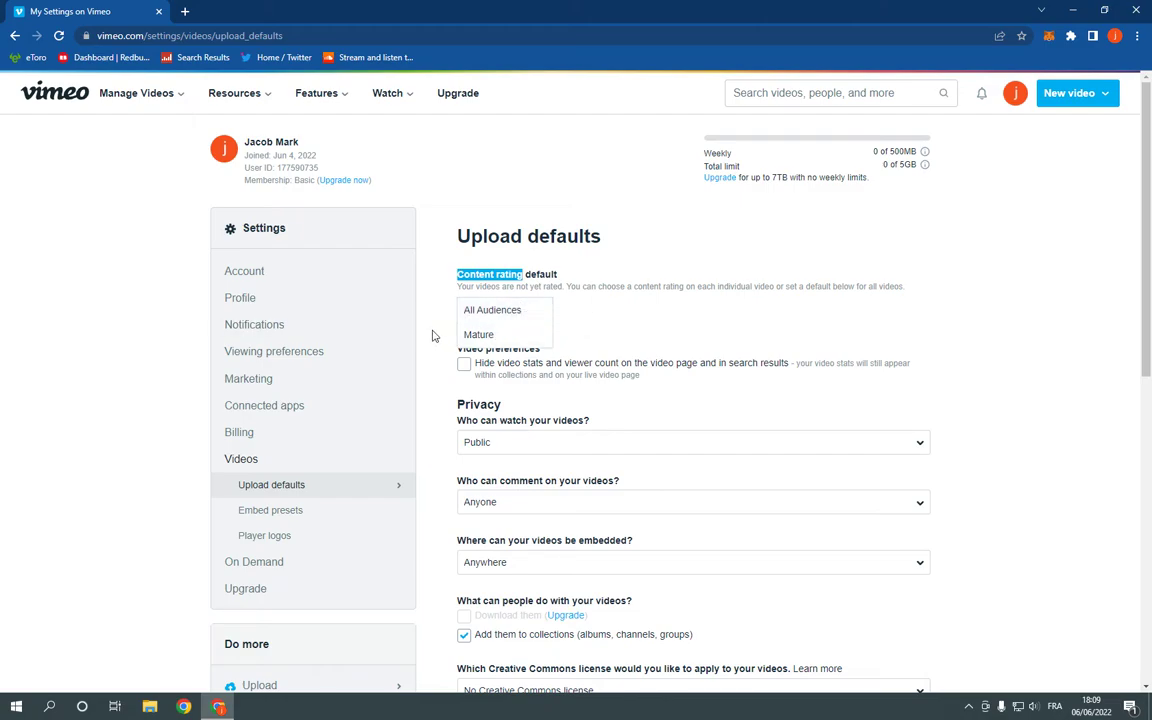